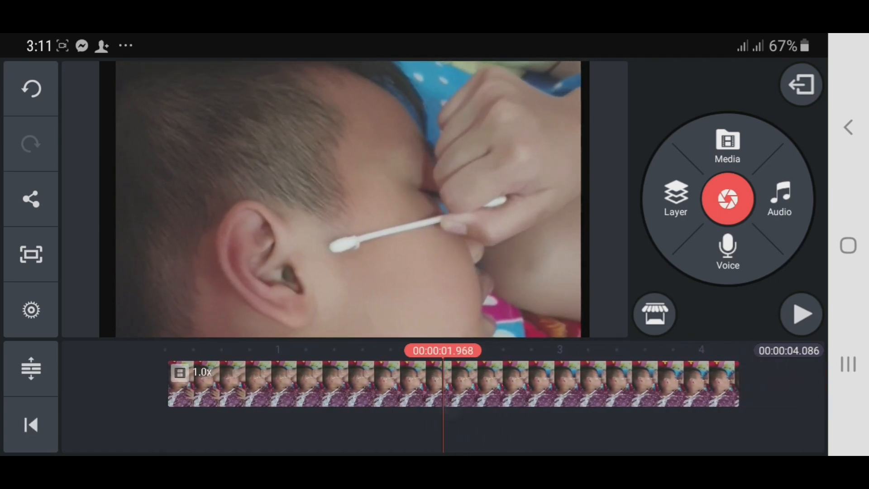
# - Select the video clip, apply Reverse, and close the clip options panel
pyautogui.click(569, 430)
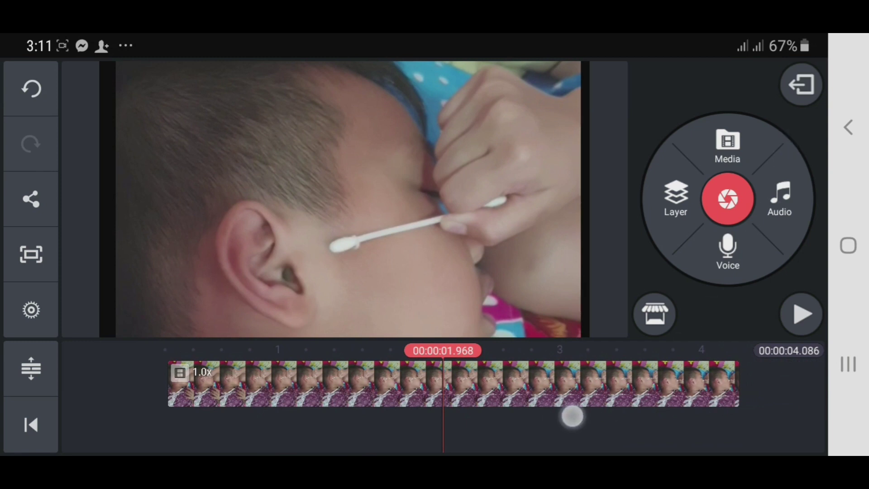
pyautogui.click(424, 391)
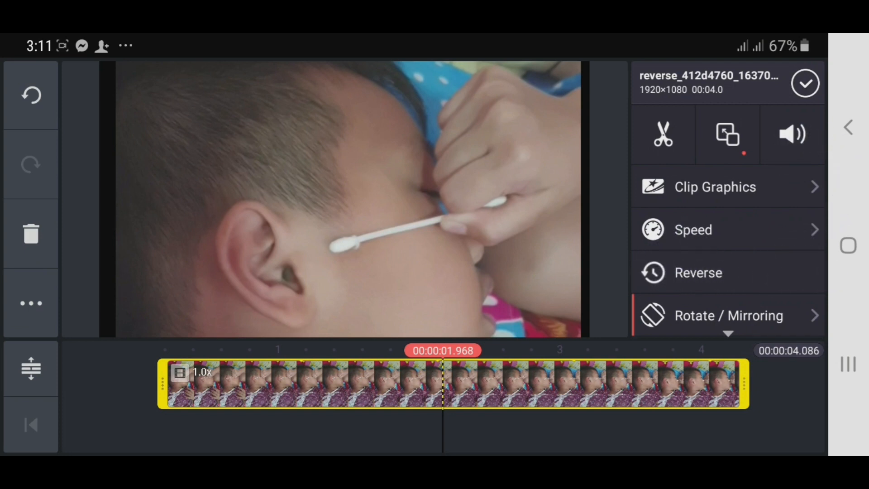
pyautogui.click(698, 272)
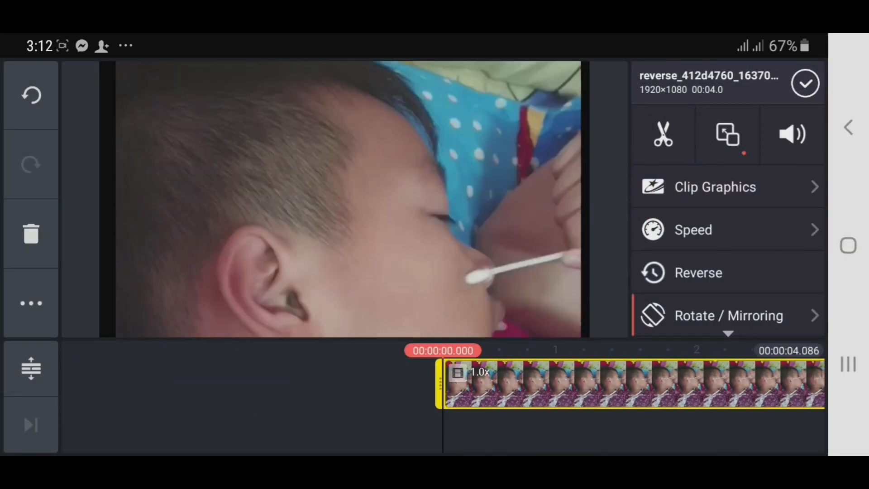
pyautogui.click(802, 85)
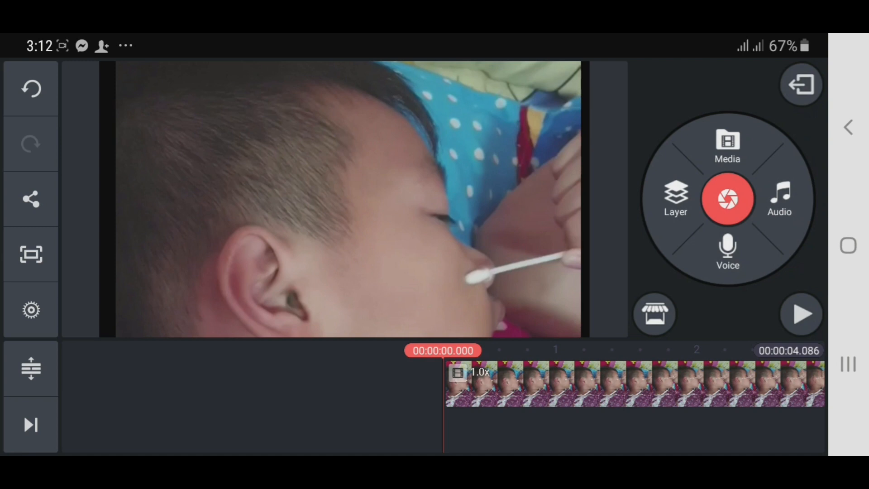
# - Move the playhead to the final frame of the four-second reversed clip
pyautogui.click(801, 314)
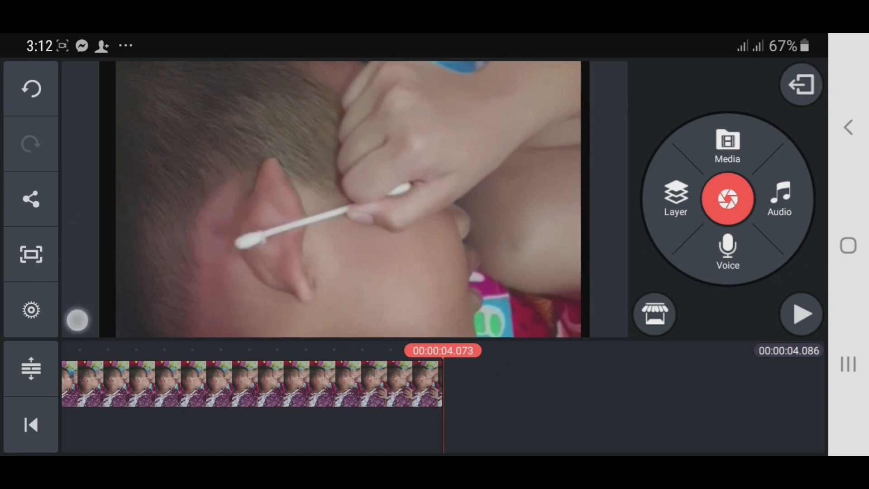
pyautogui.click(30, 198)
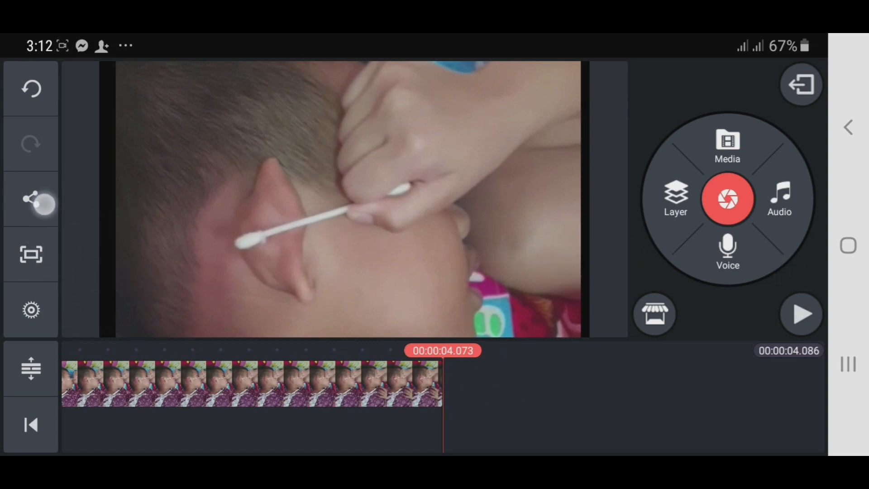
# - Export the reversed clip with FHD 1080p resolution and 30 fps frame rate
pyautogui.click(32, 198)
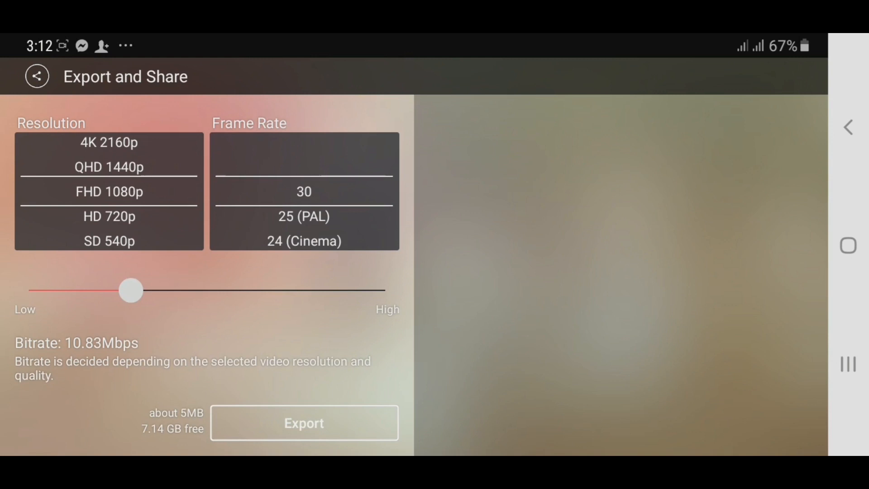
pyautogui.click(303, 192)
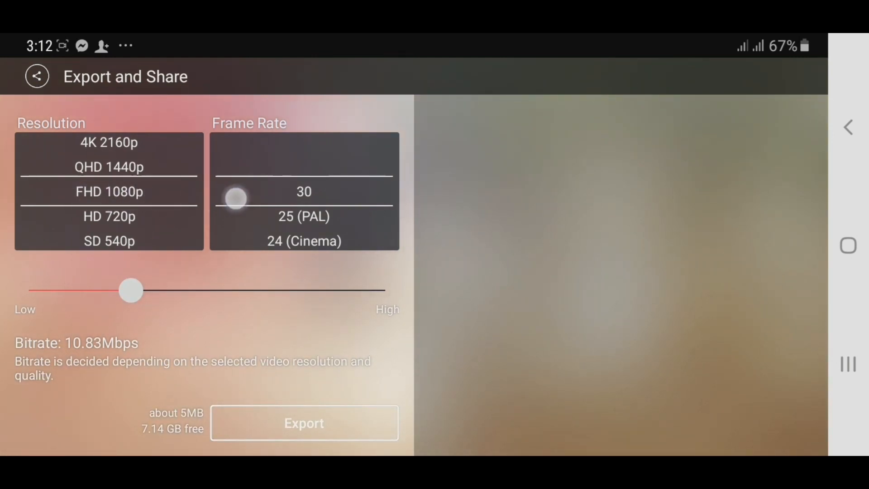
pyautogui.click(344, 433)
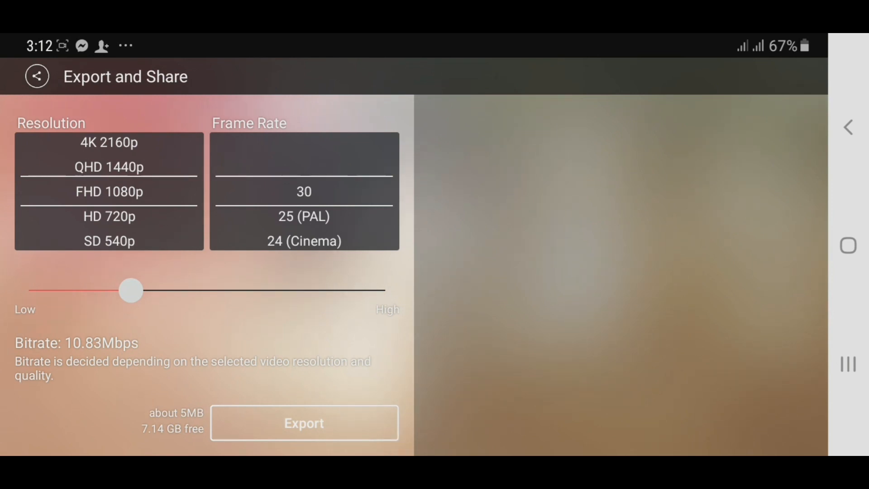
pyautogui.click(304, 423)
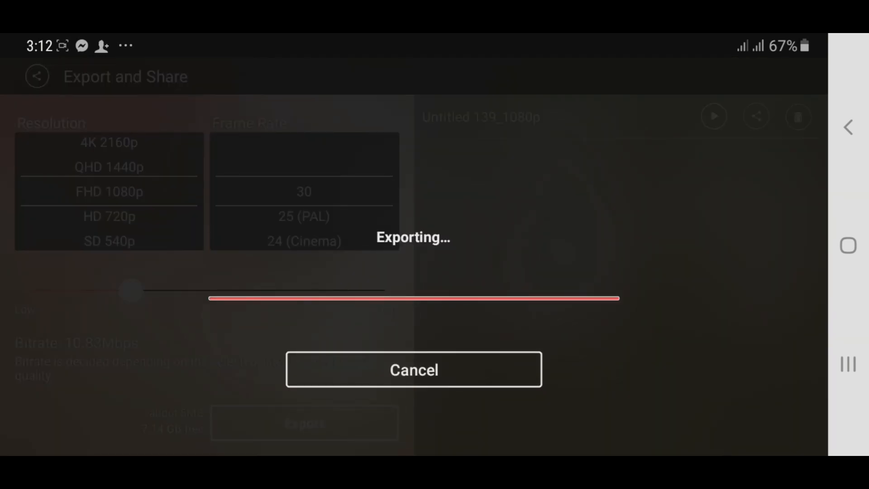